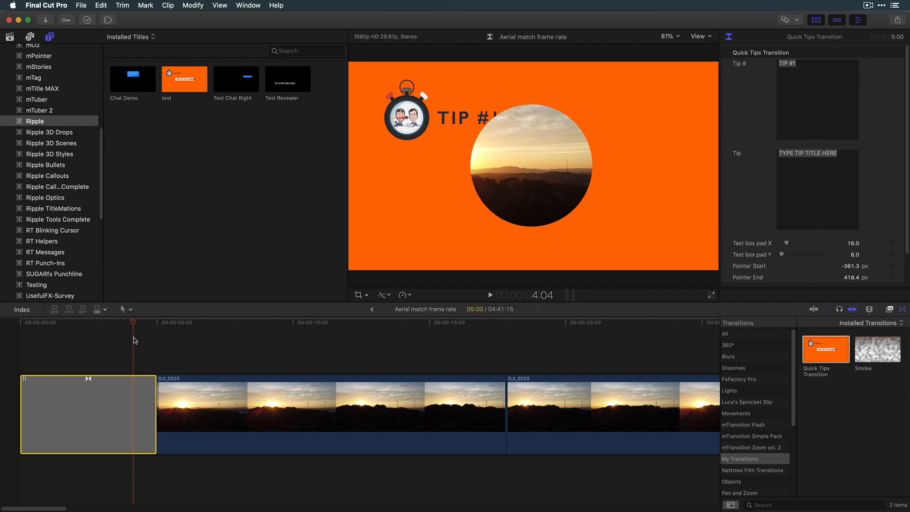
{"action": "mouse_move", "coordinate": [746, 437]}
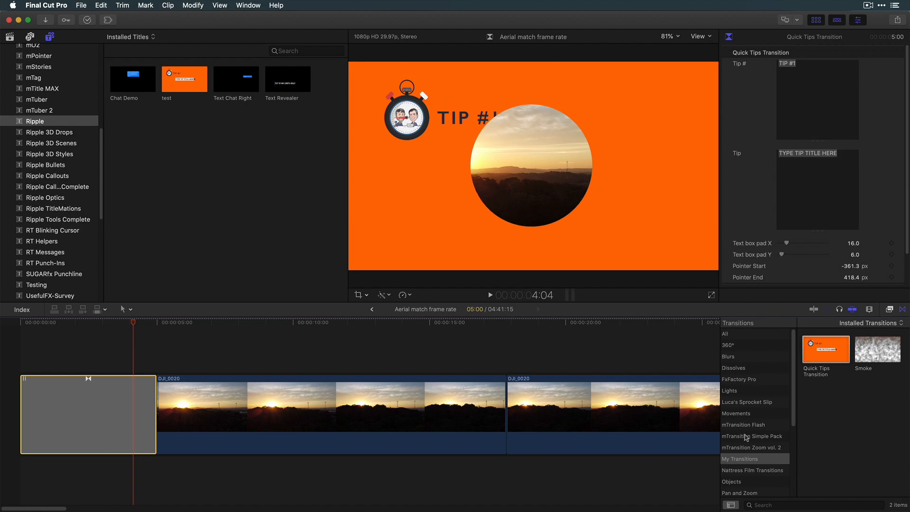
Step: Show the context menu of the Quick Tips Transition thumbnail in the Transitions browser
{"action": "right_click", "coordinate": [825, 350]}
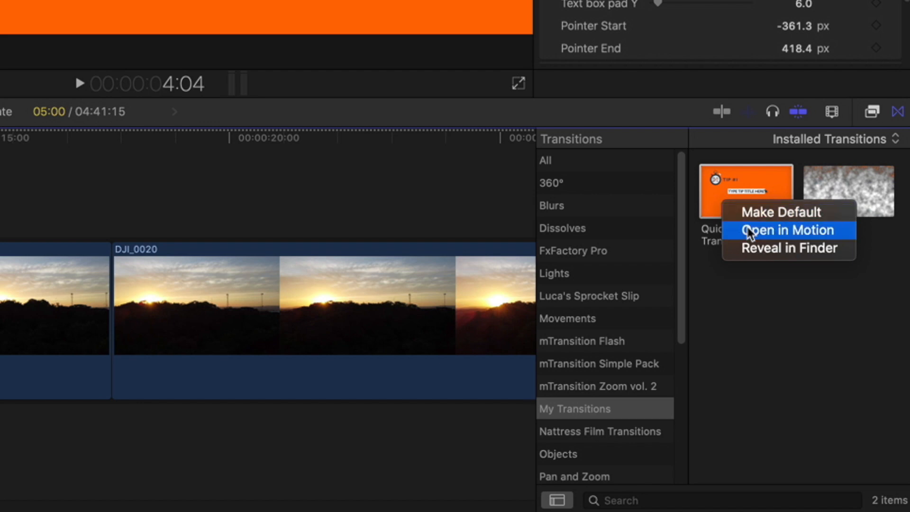
Step: Open the transition in Motion and convert it to a title using Transition B as source
{"action": "left_click", "coordinate": [787, 229]}
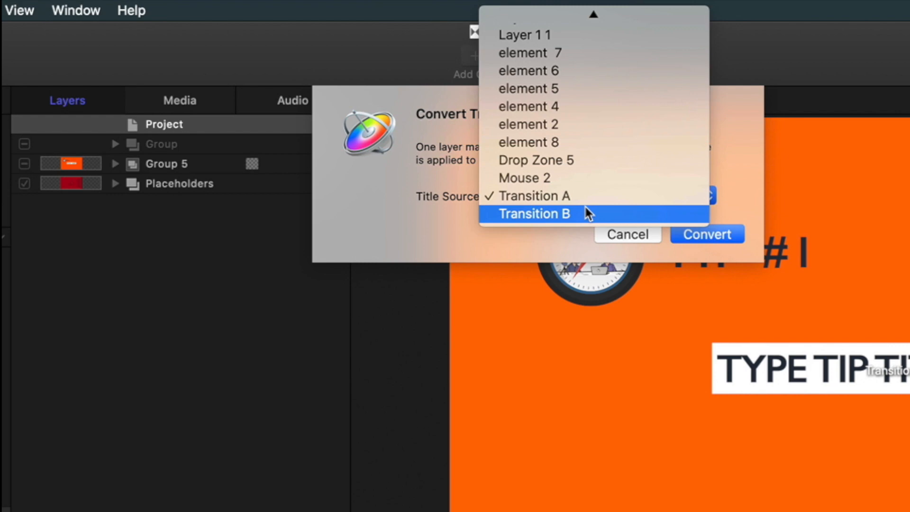
{"action": "left_click", "coordinate": [532, 214]}
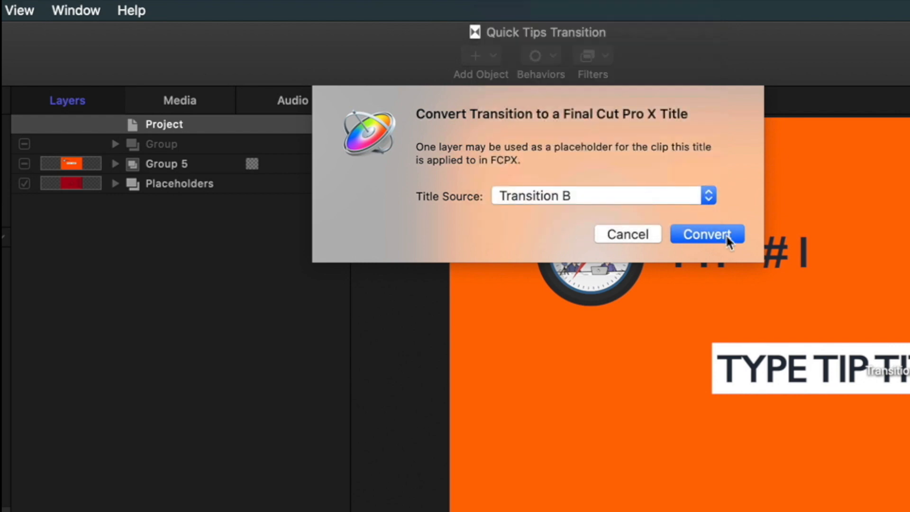
{"action": "left_click", "coordinate": [705, 234]}
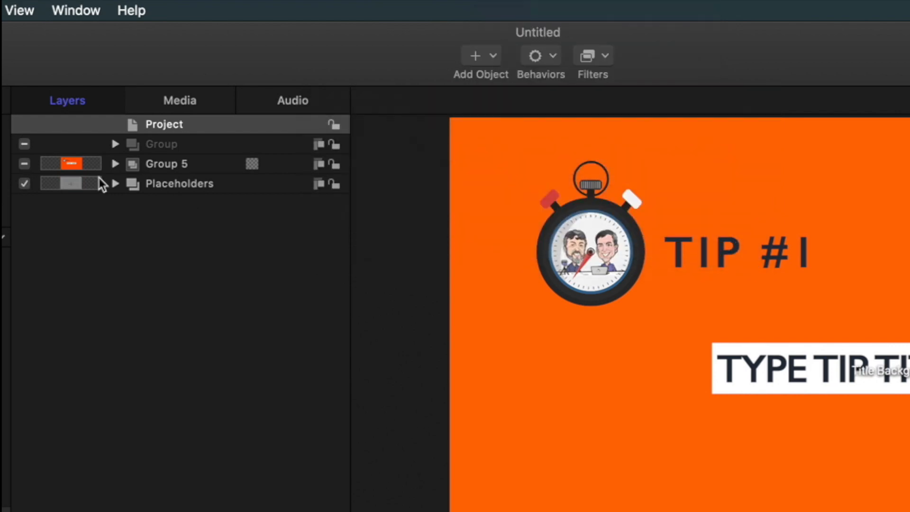
Step: Publish the title template as 'Tip Title' under the Ripple category
{"action": "left_click", "coordinate": [115, 183]}
{"action": "type", "text": "Tip"}
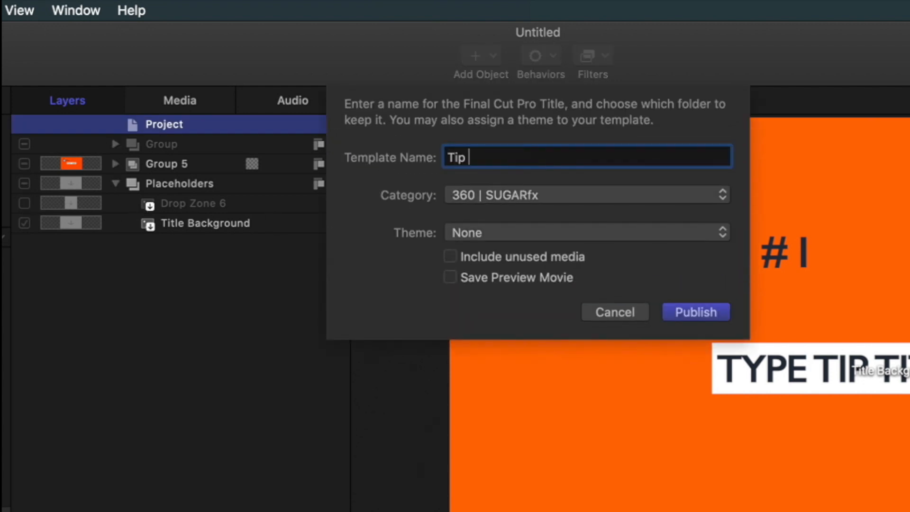
{"action": "left_click", "coordinate": [583, 194]}
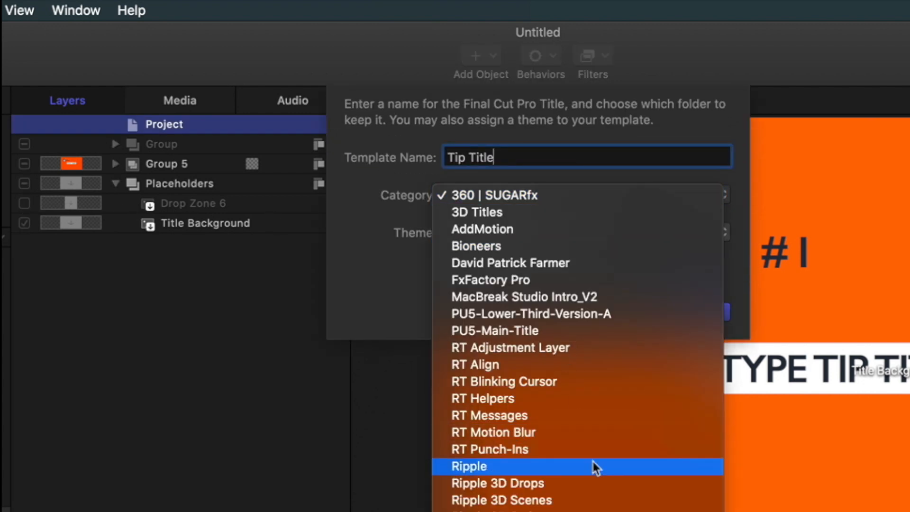
{"action": "left_click", "coordinate": [468, 466]}
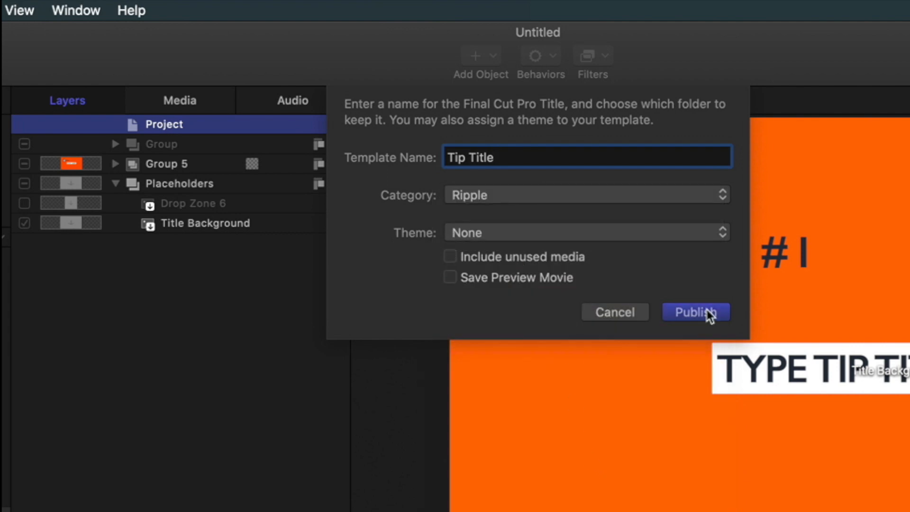
{"action": "left_click", "coordinate": [695, 311]}
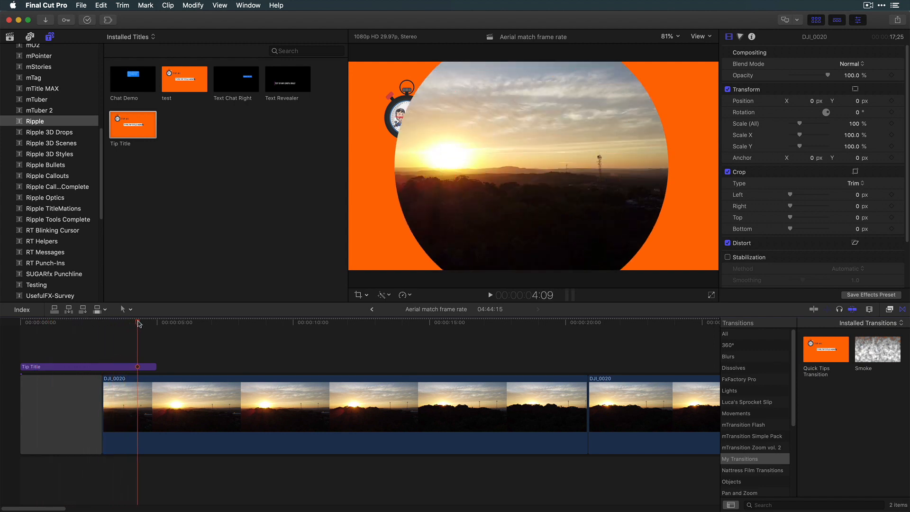
Step: Select the Tip Title clip over the gap to view its default transform settings
{"action": "left_click", "coordinate": [87, 366]}
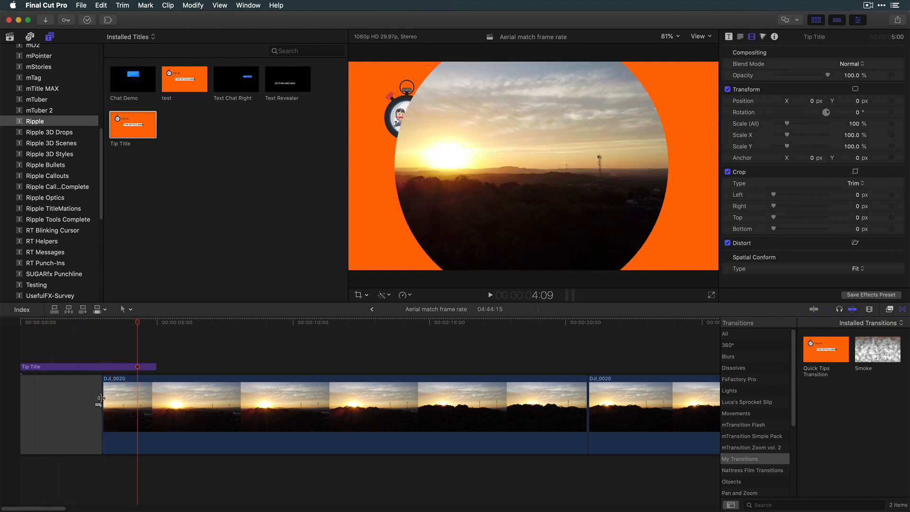